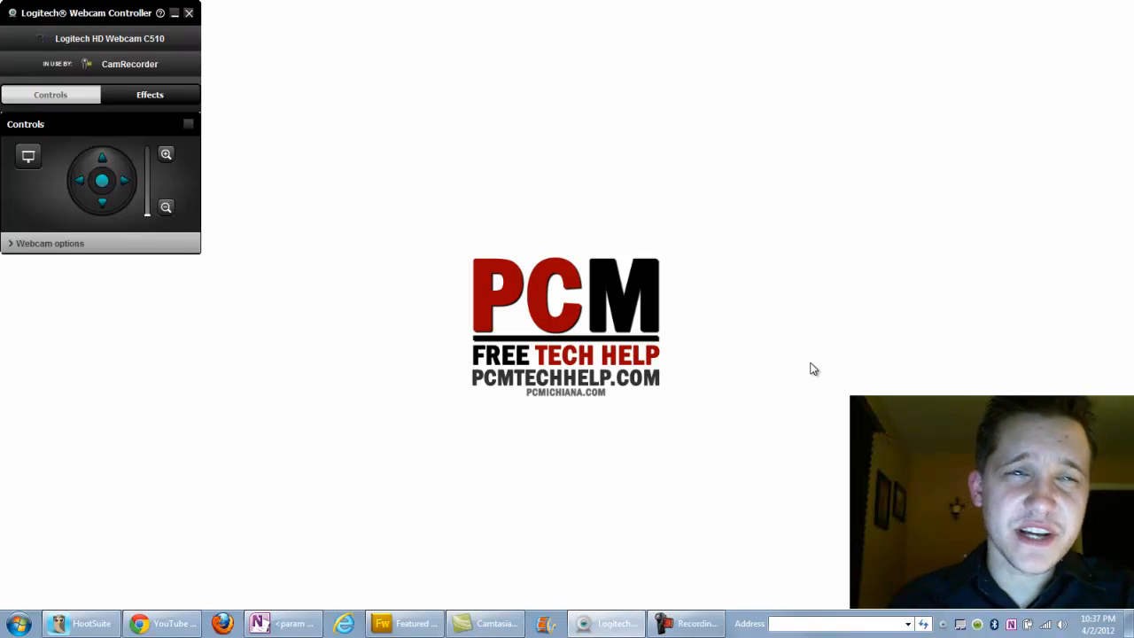
Close the Logitech Webcam Controller window to reveal the plain desktop.
left_click(197, 13)
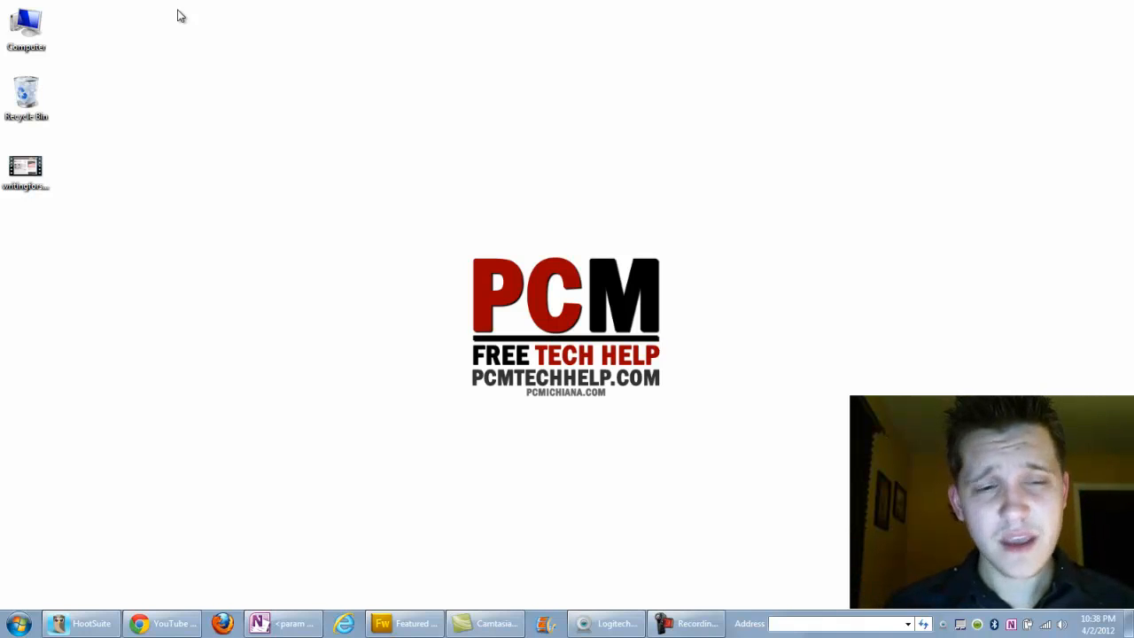
Open pcmtechhelp.com's Free Downloads page and scroll down its software list.
left_click(164, 622)
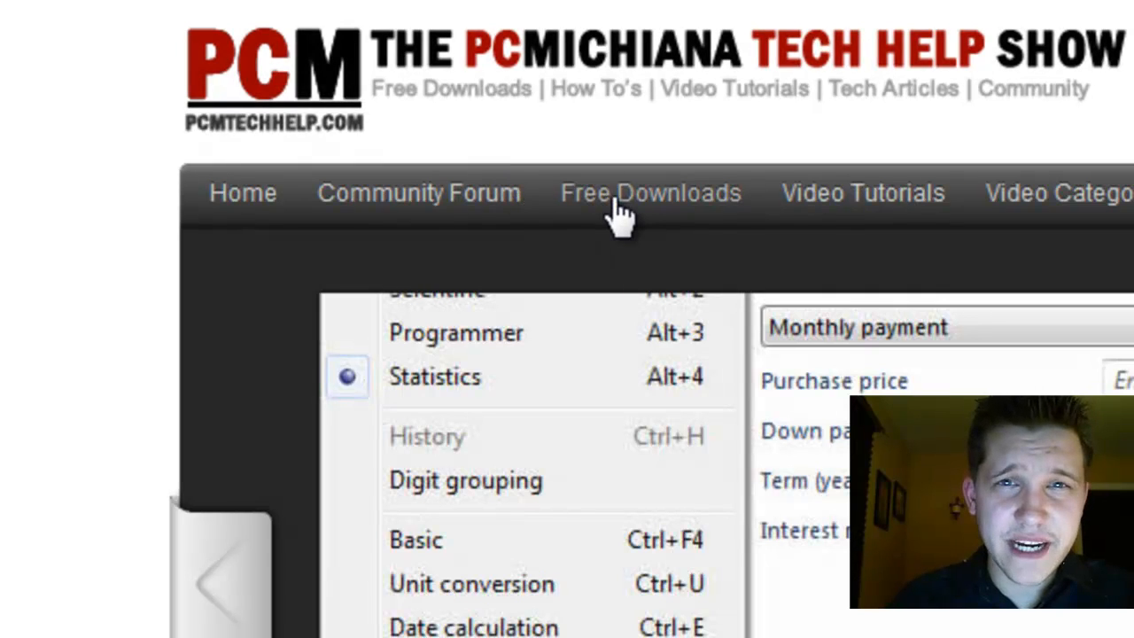
left_click(651, 192)
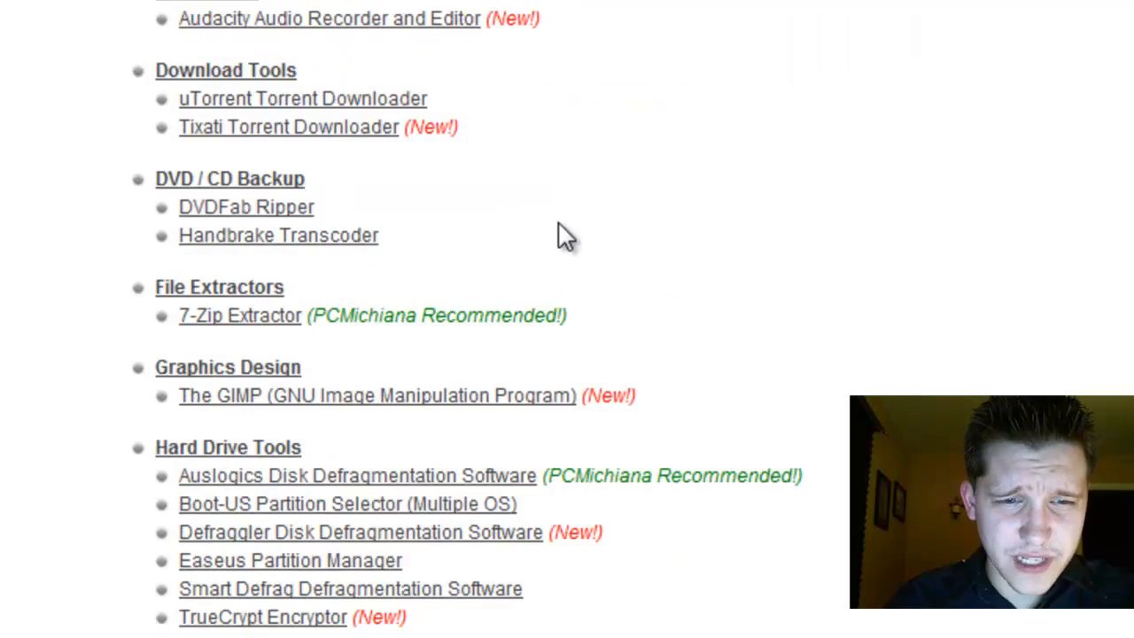
scroll("down", 3)
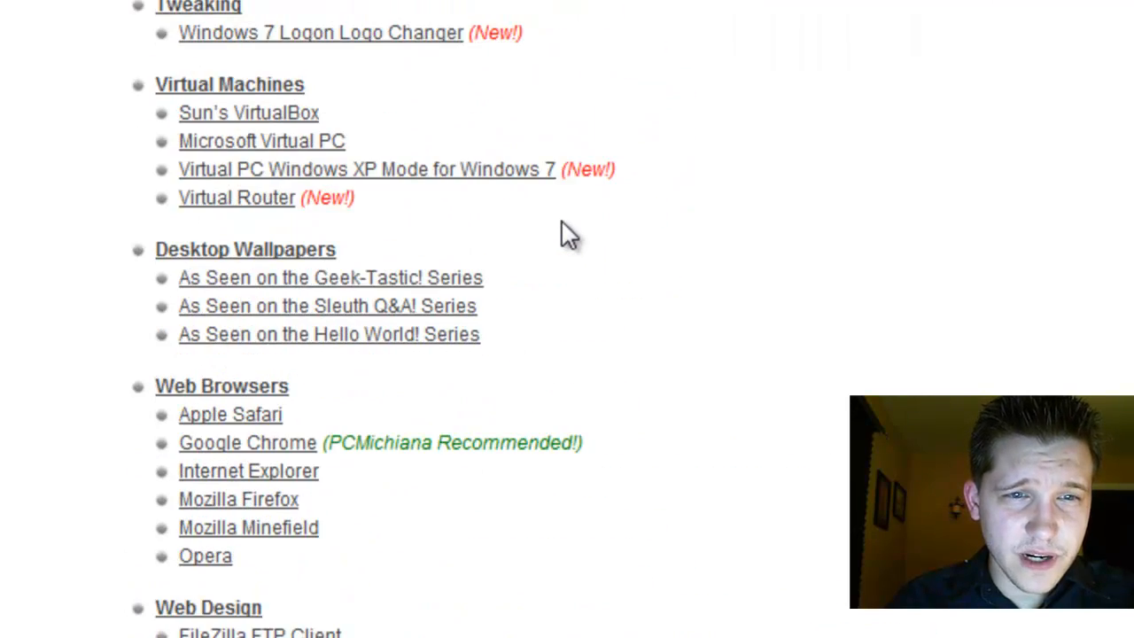
mouse_move(266, 155)
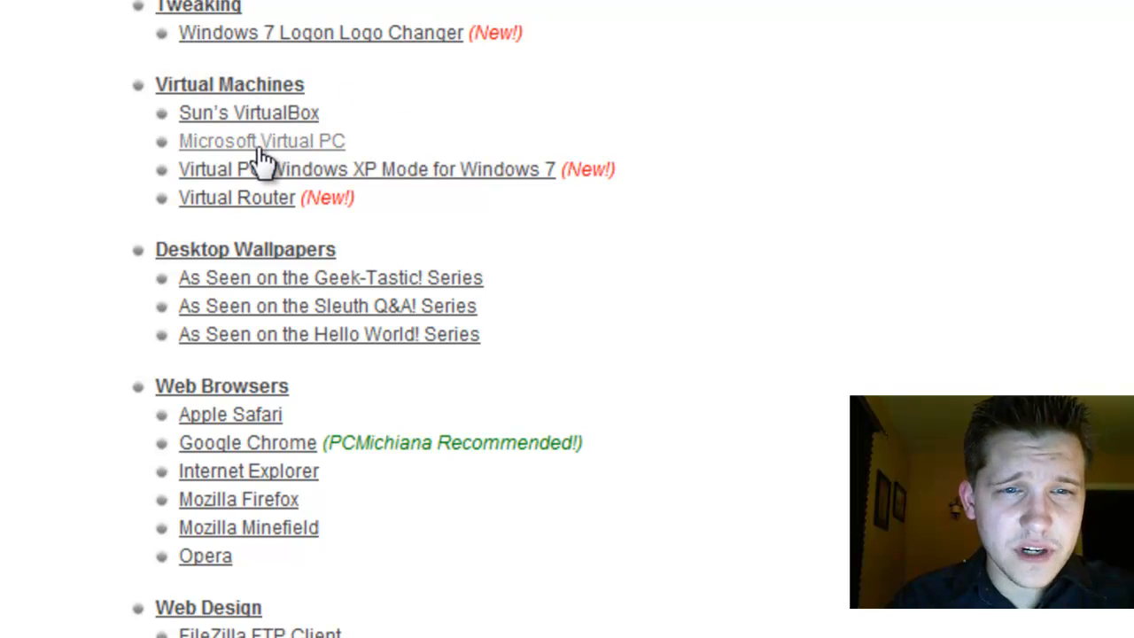
From the Microsoft Virtual PC post, download the 64 BIT/setup.exe file.
left_click(262, 141)
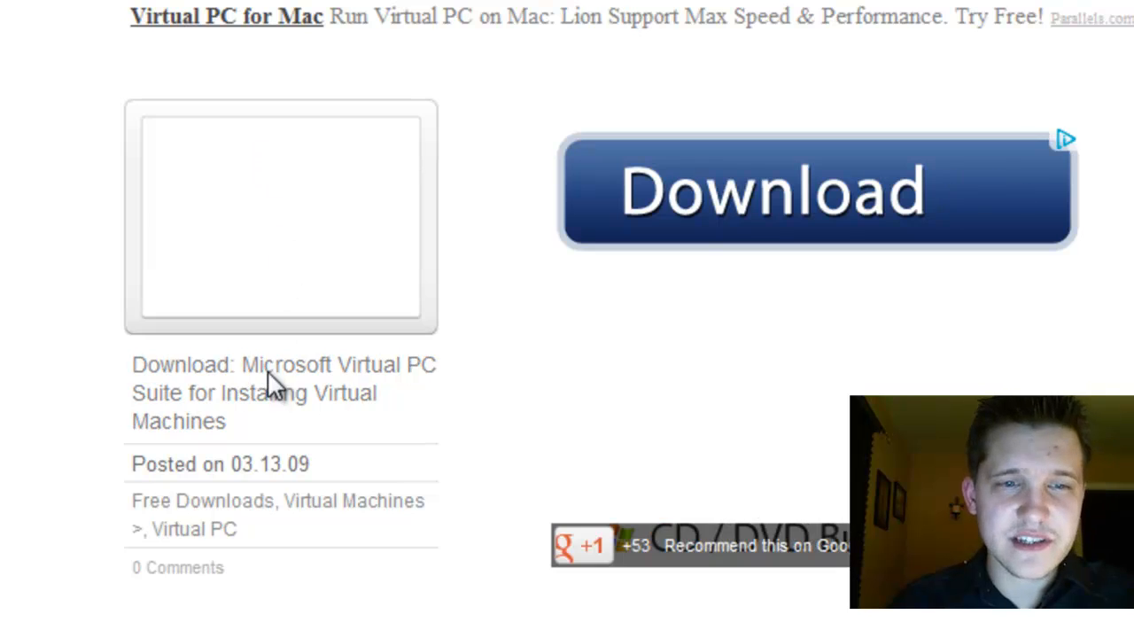
scroll("down", 3)
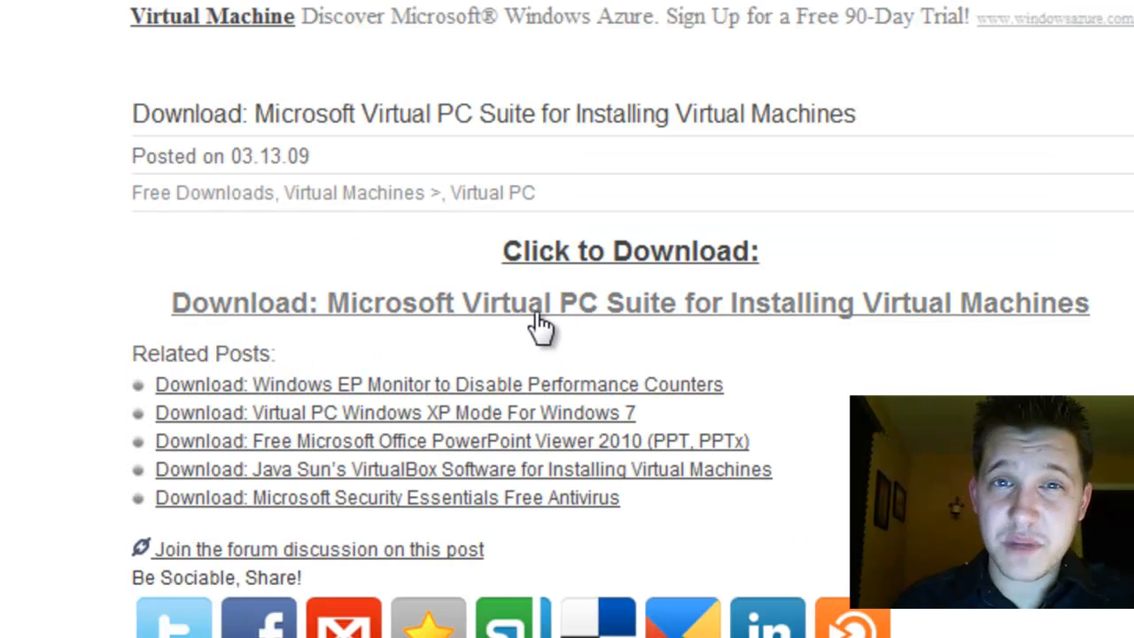
mouse_move(572, 315)
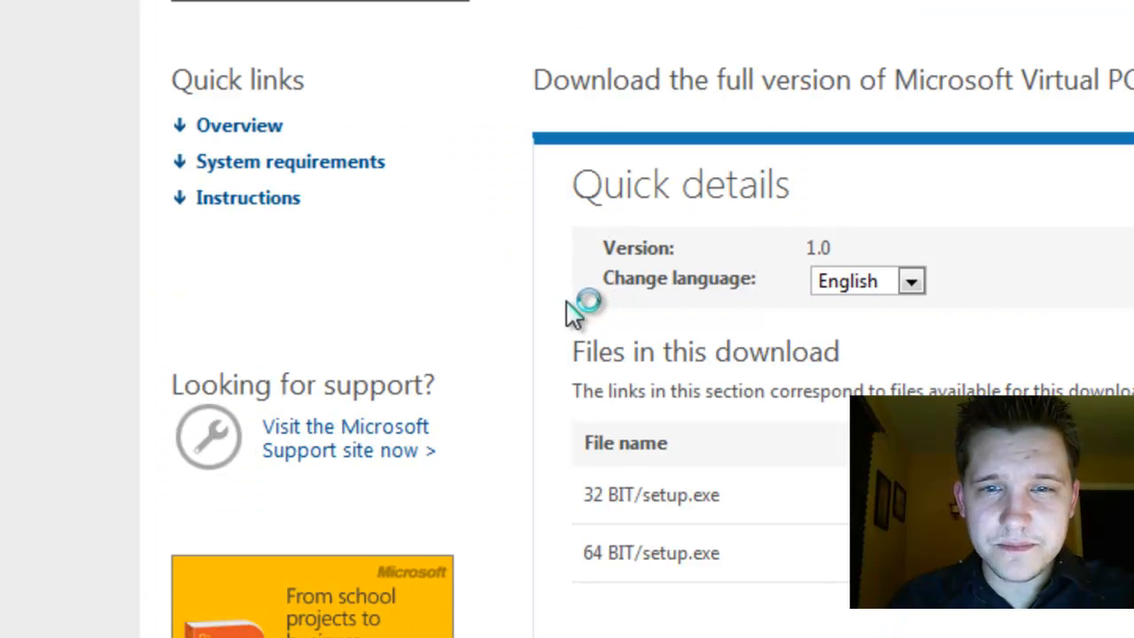
scroll("down", 3)
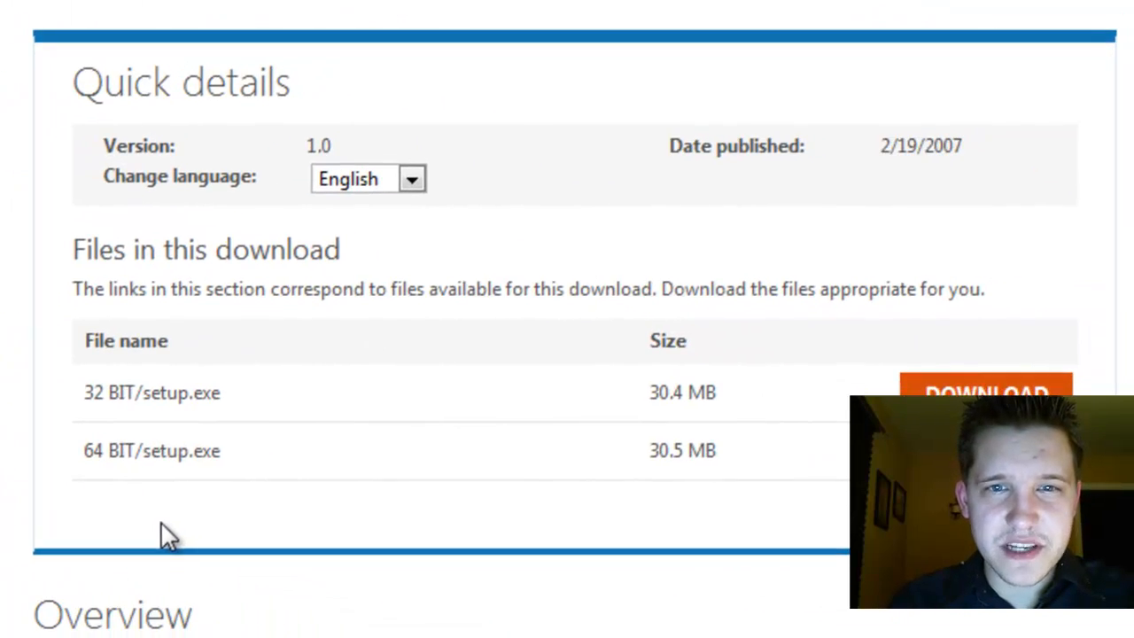
scroll("down", 3)
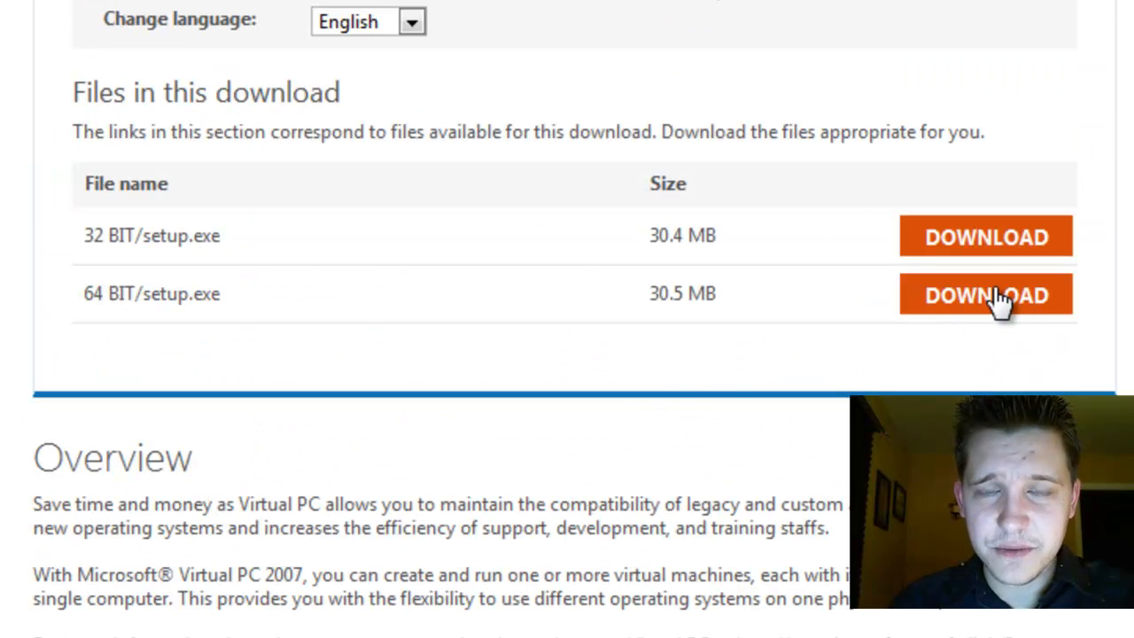
left_click(986, 294)
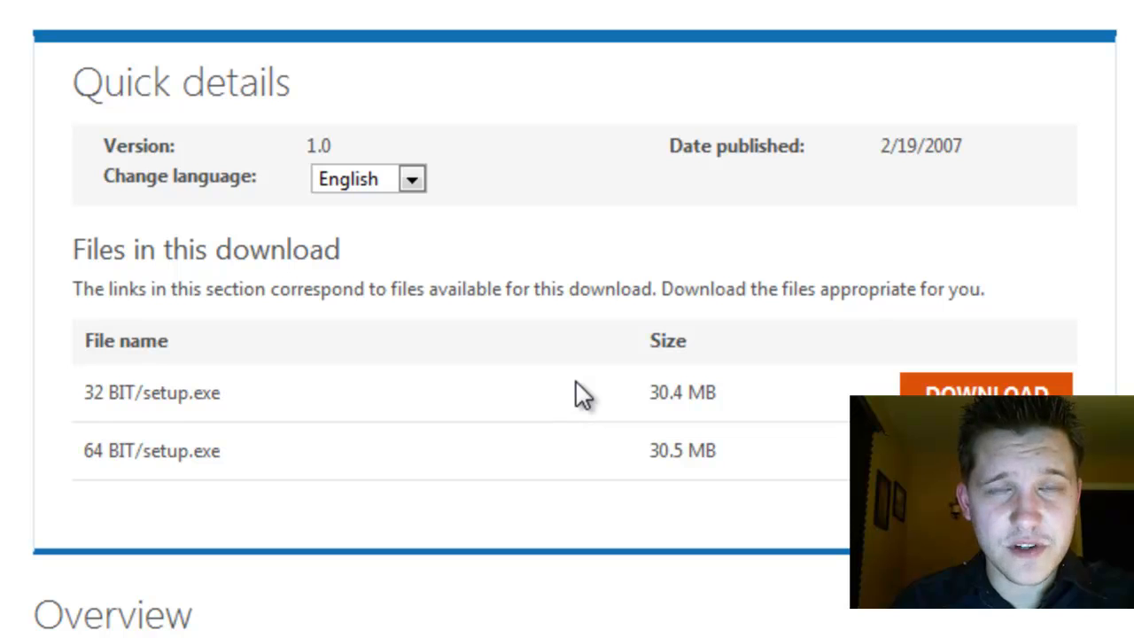
mouse_move(572, 384)
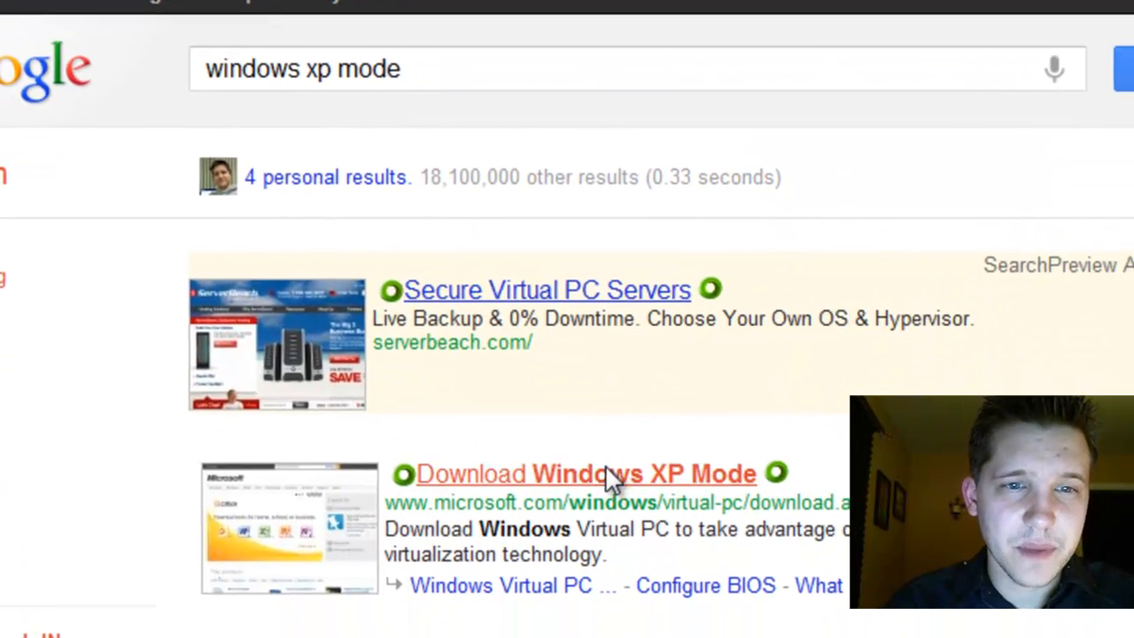
Open the Windows XP Mode download page and select Professional 64-bit.
left_click(585, 474)
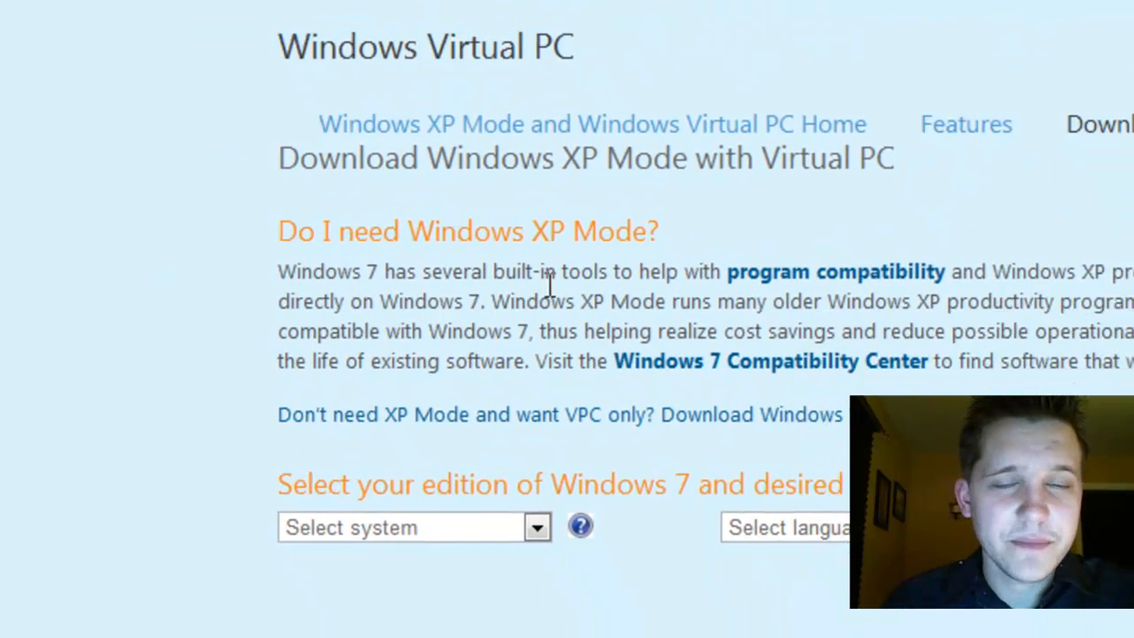
scroll("down", 3)
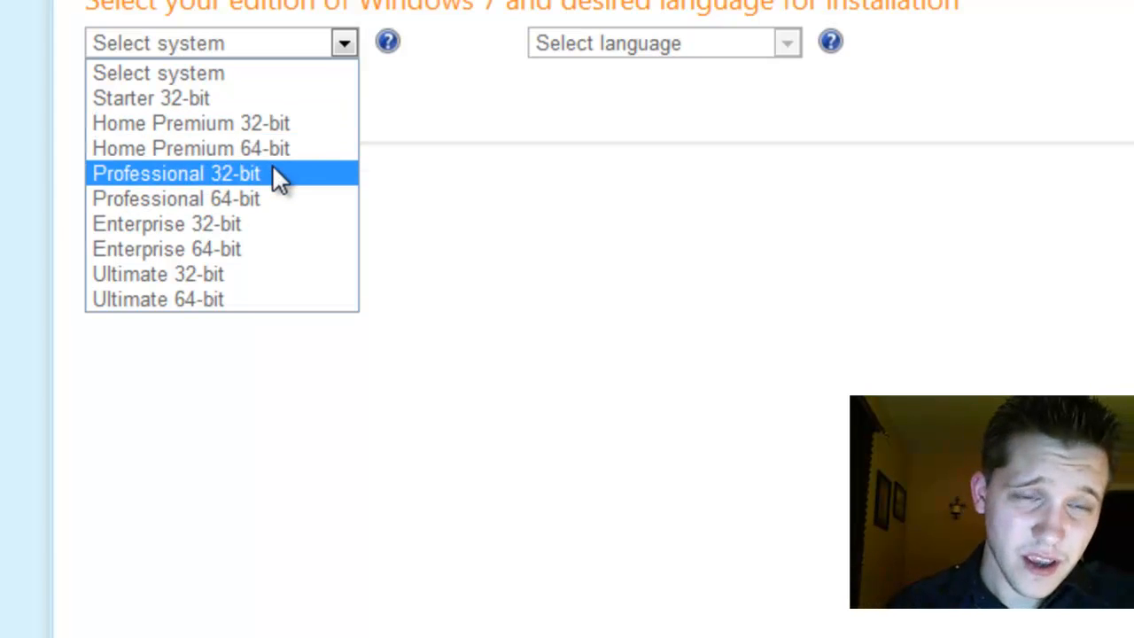
mouse_move(248, 164)
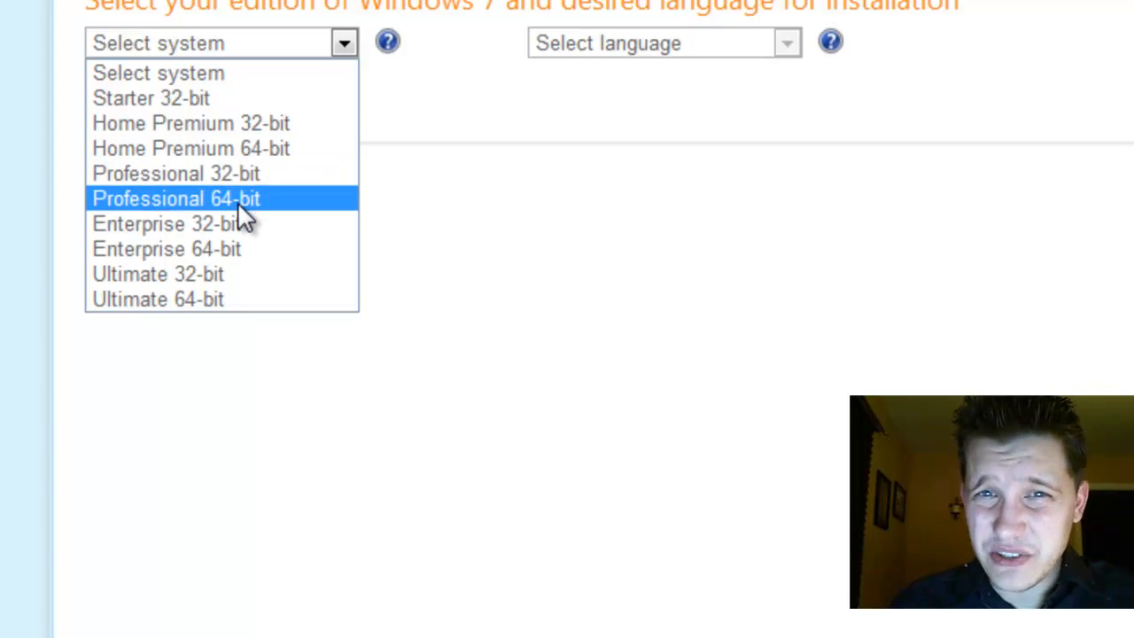
left_click(175, 198)
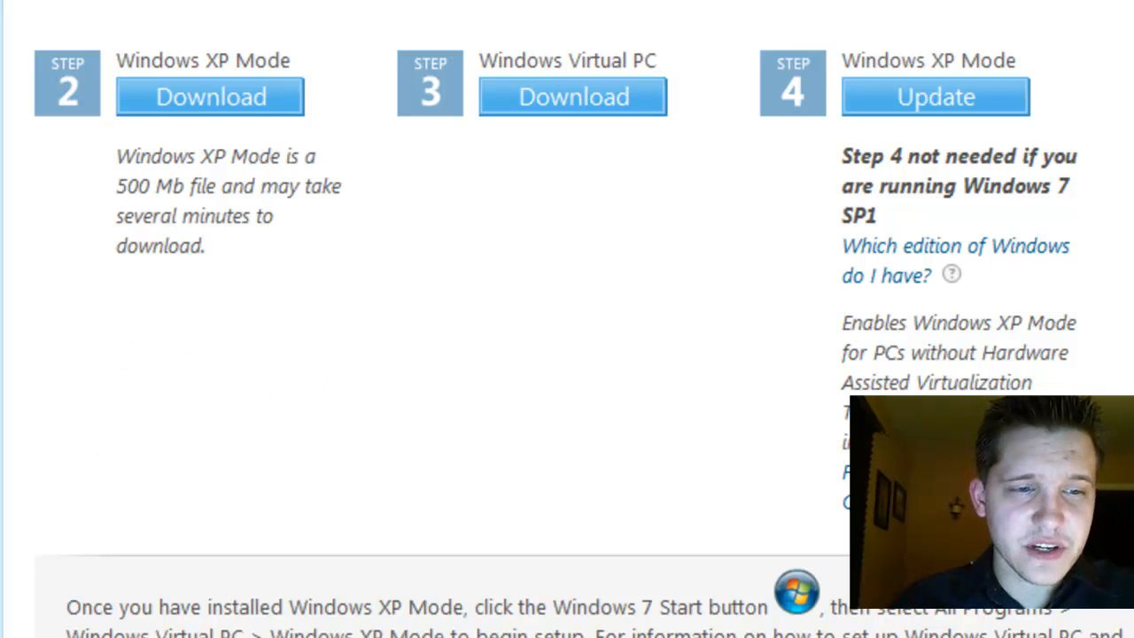
Search 'windows virtual pc' from Start, then open Windows XP Mode machine settings.
left_click(41, 613)
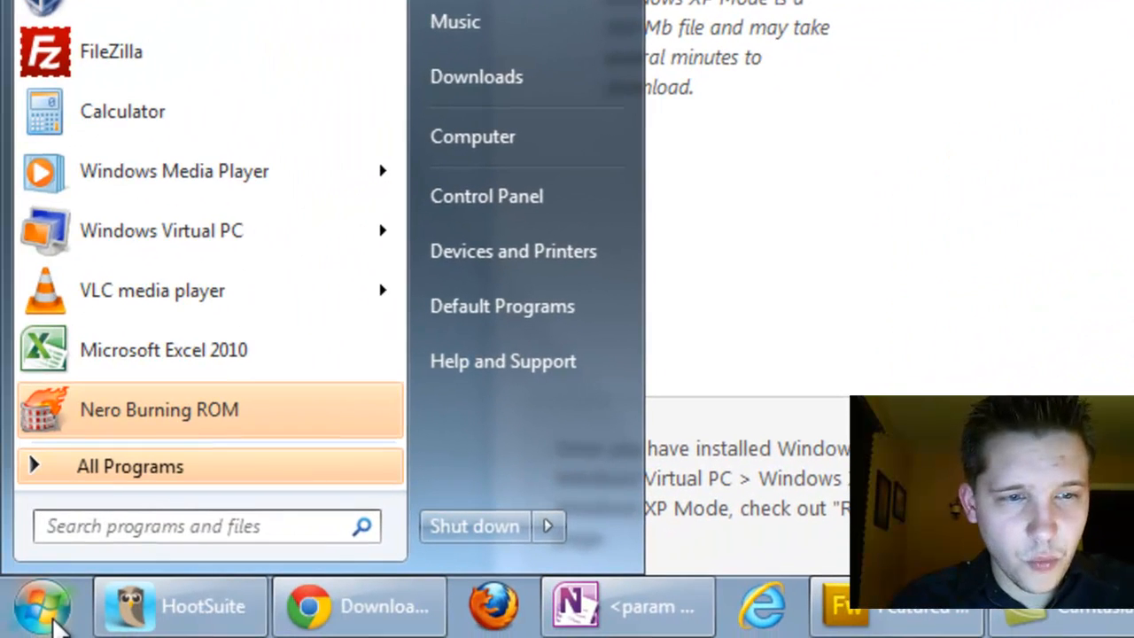
type("windows virtual pc")
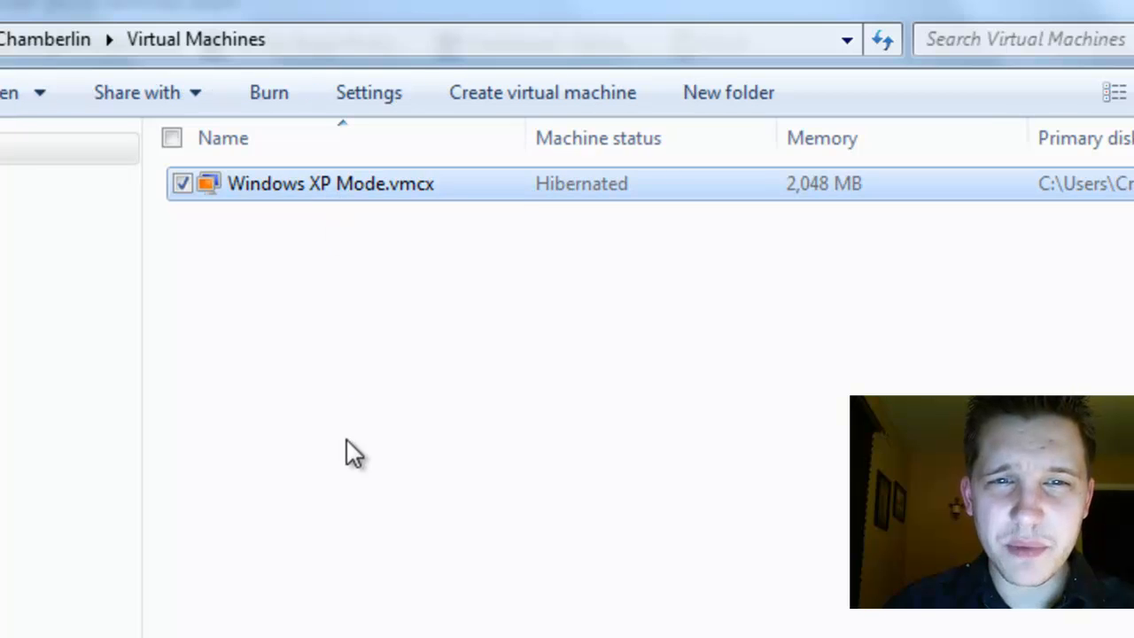
mouse_move(346, 226)
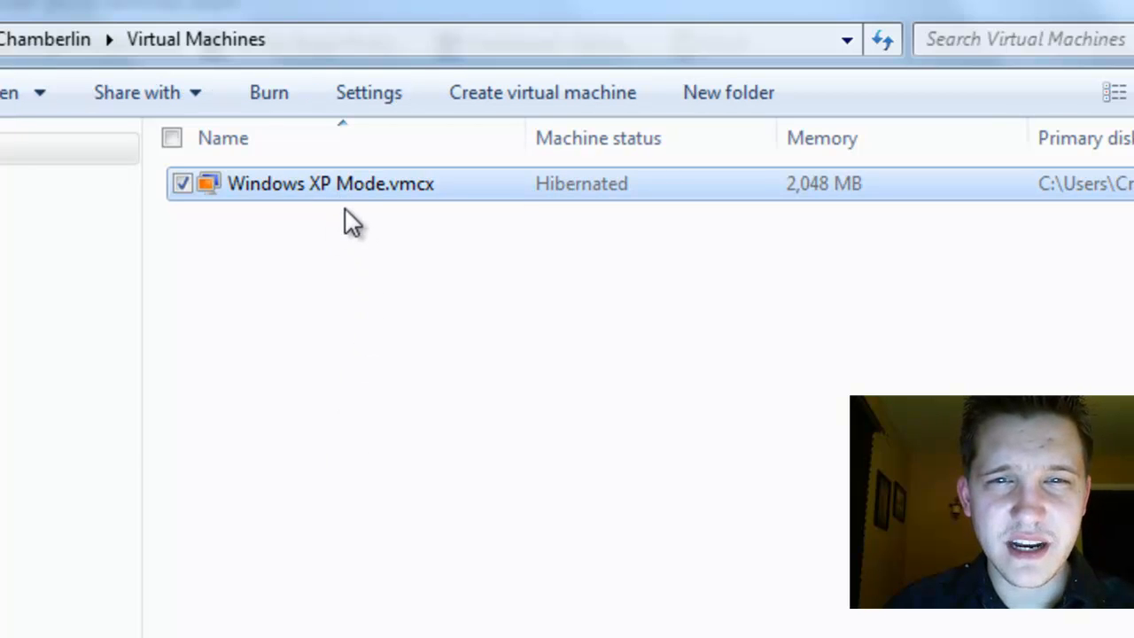
left_click(368, 92)
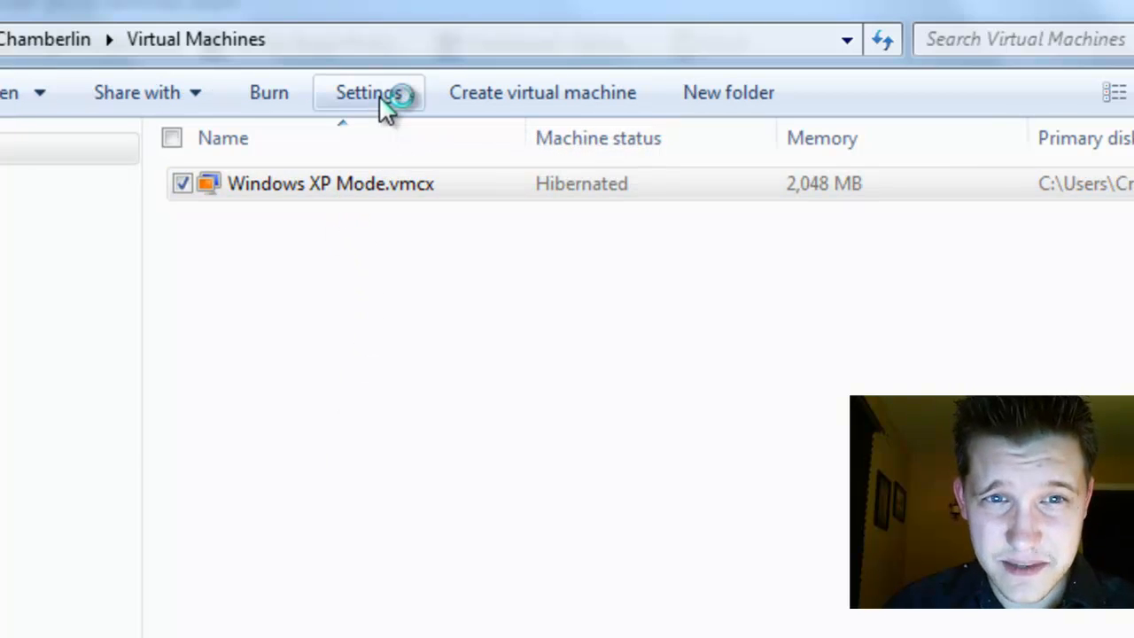
left_click(368, 93)
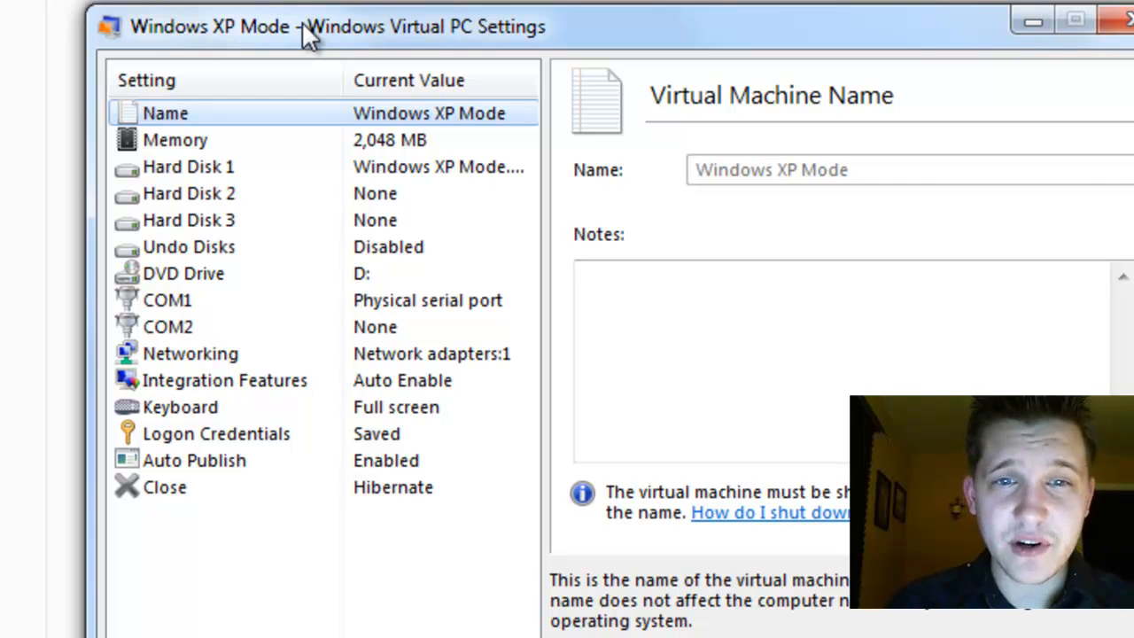
left_click(175, 139)
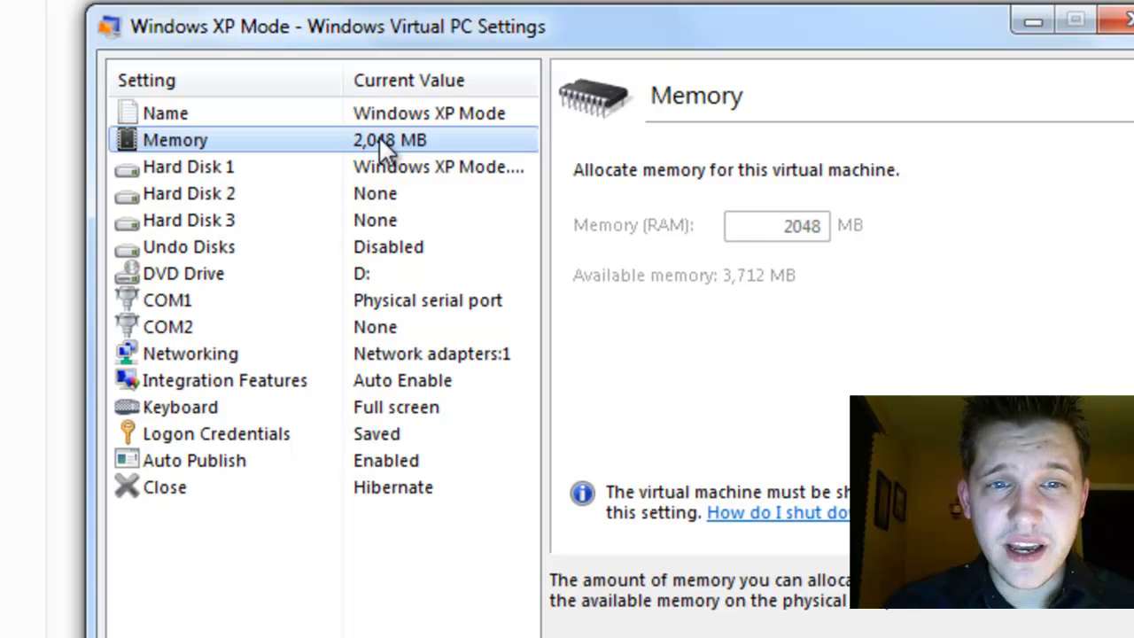
left_click(184, 273)
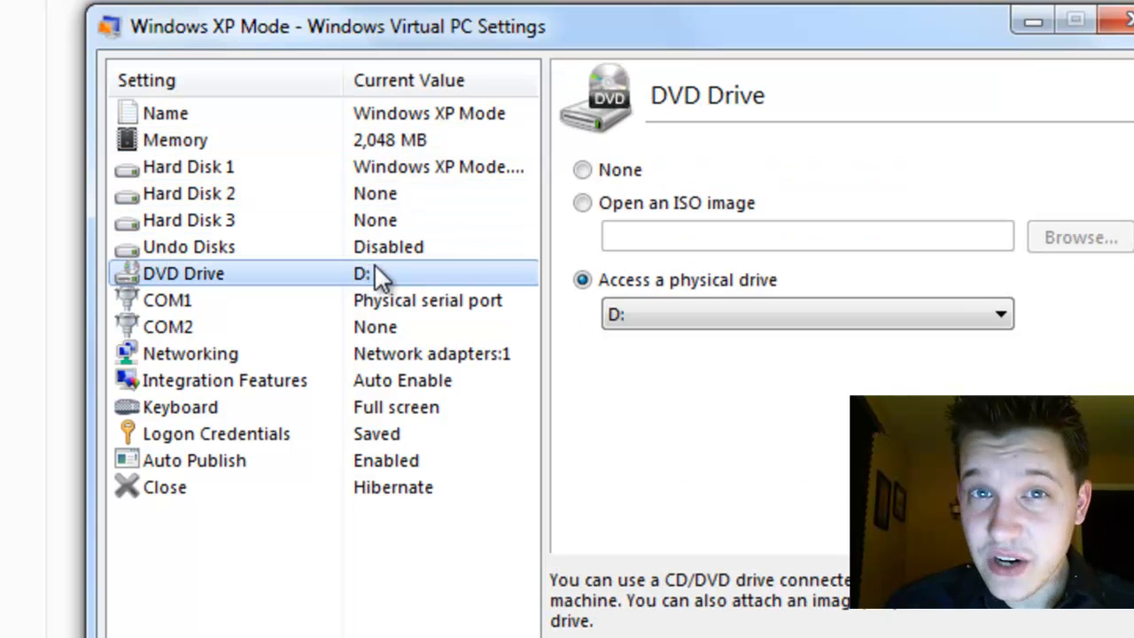
left_click(167, 299)
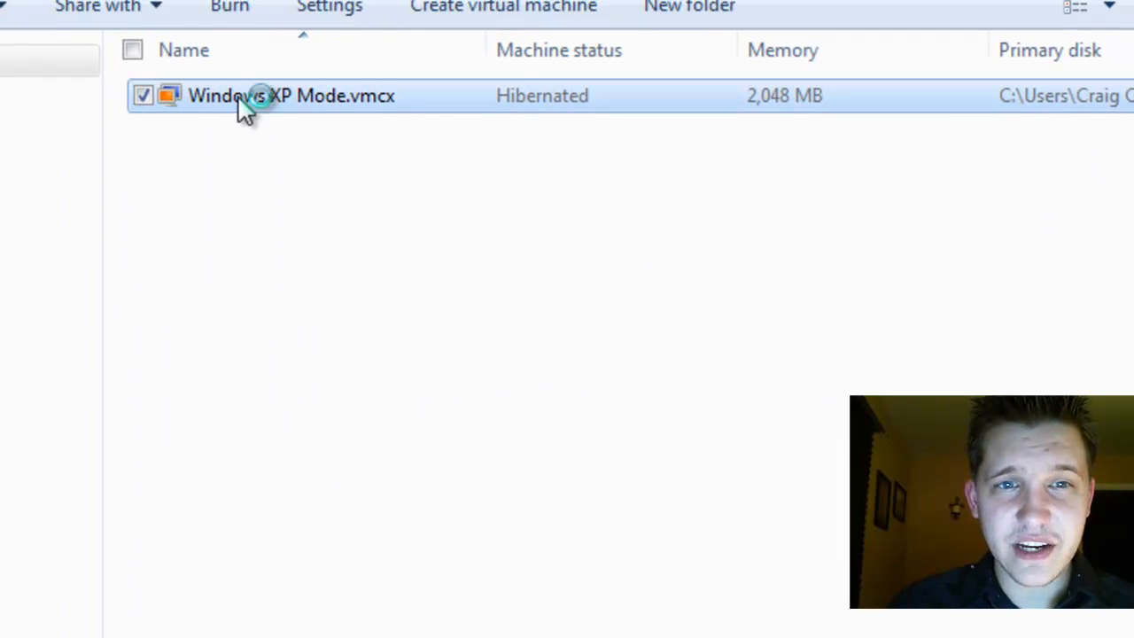
Launch Windows XP Mode.vmcx from the Virtual Machines folder.
double_click(251, 100)
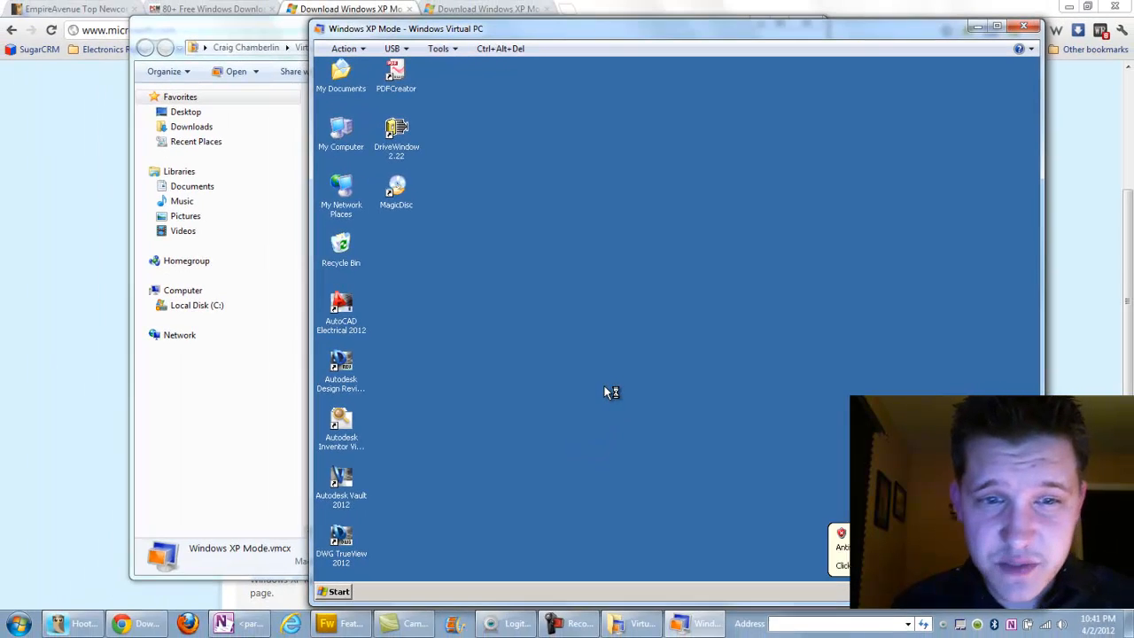
mouse_move(607, 392)
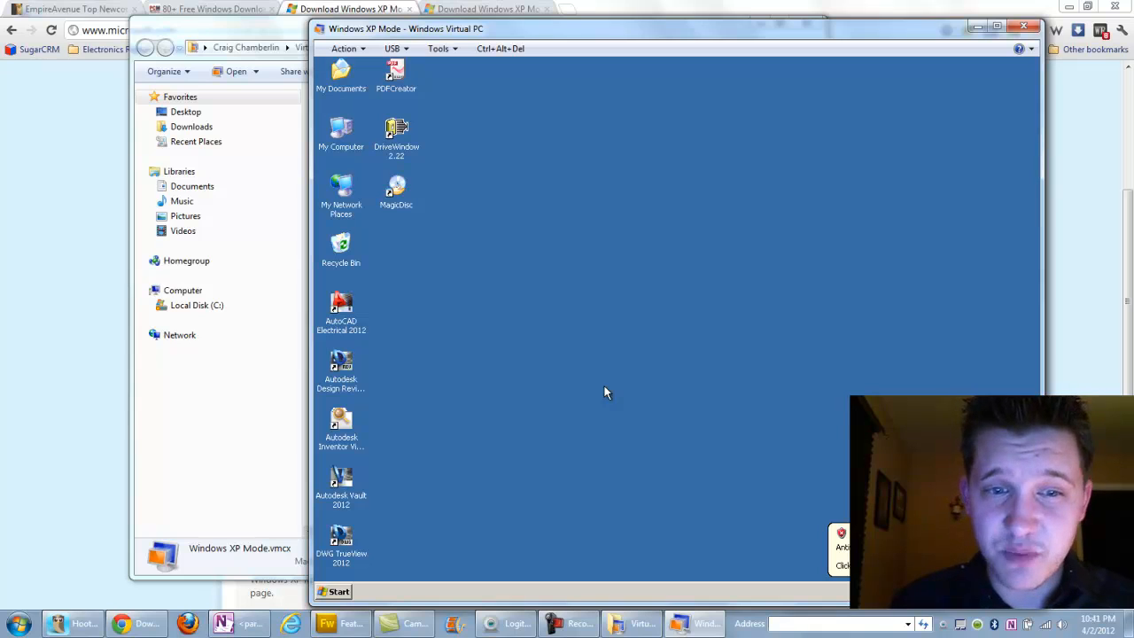
mouse_move(582, 373)
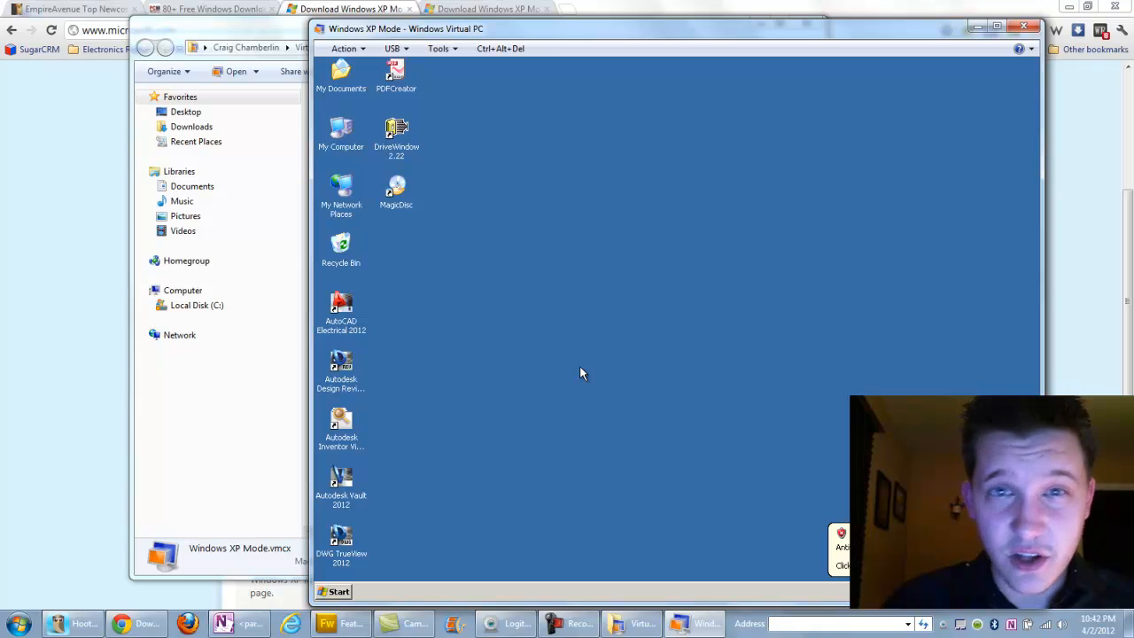
left_click(391, 48)
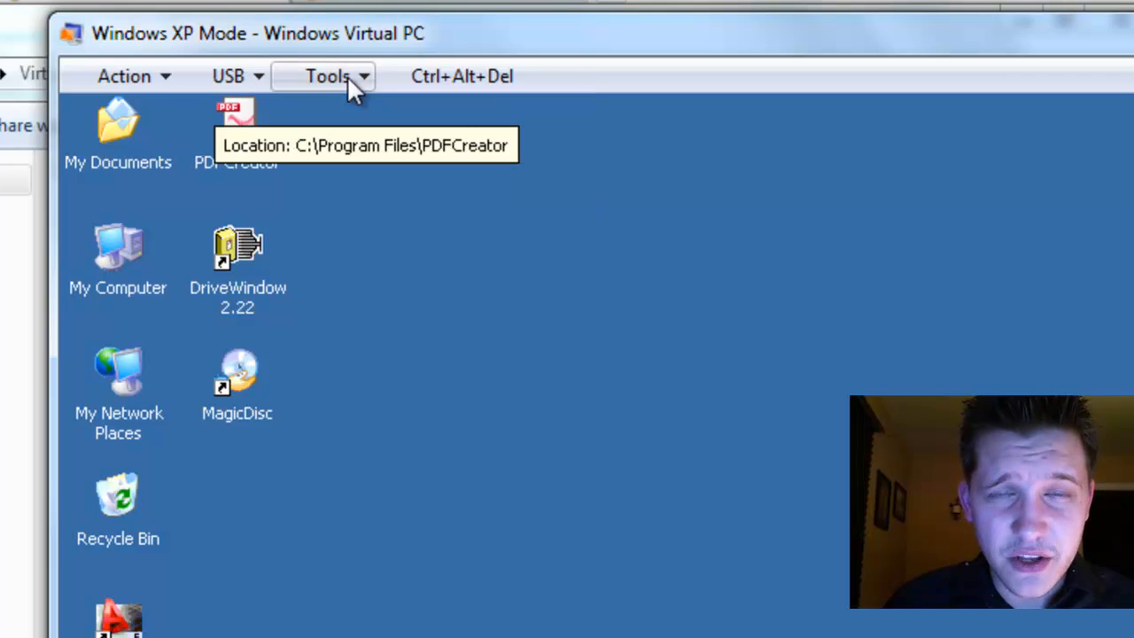
left_click(339, 76)
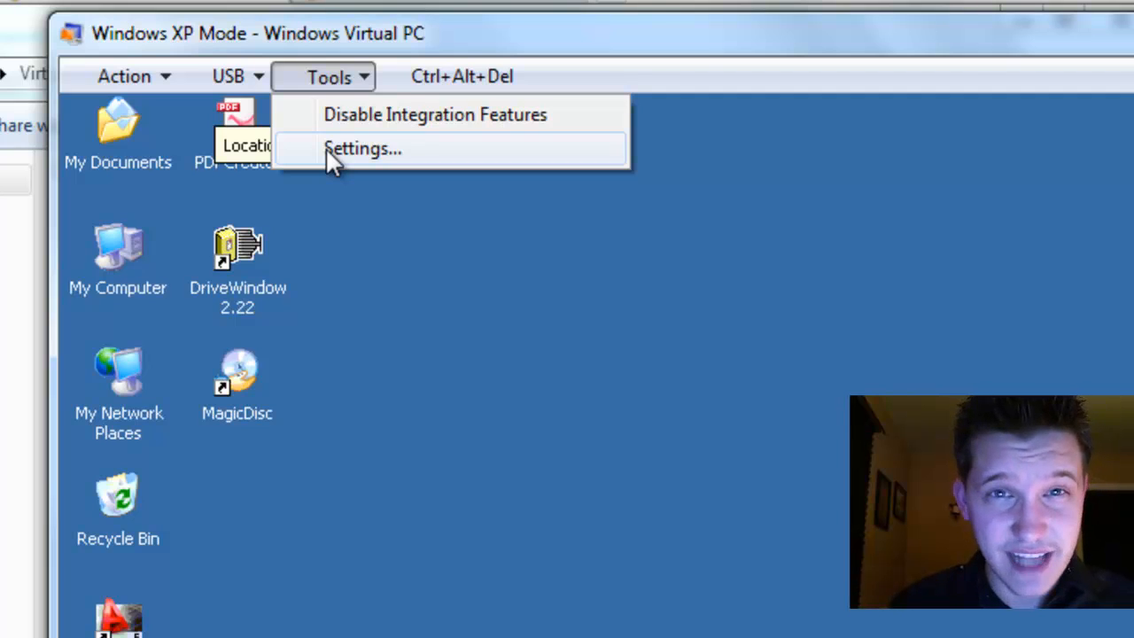
left_click(366, 149)
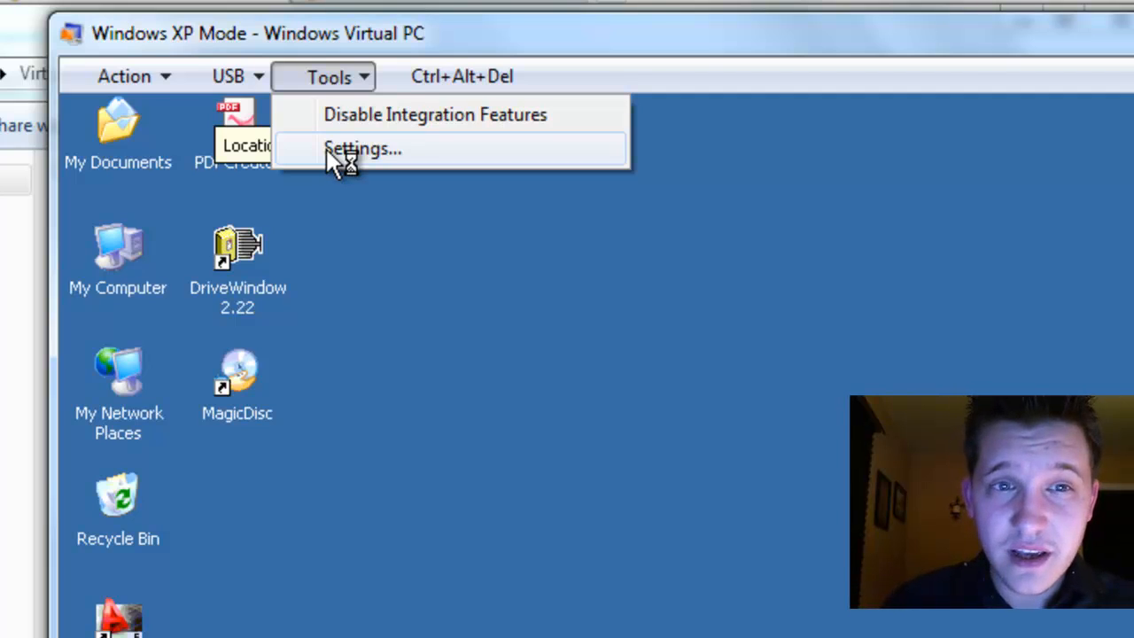
left_click(124, 76)
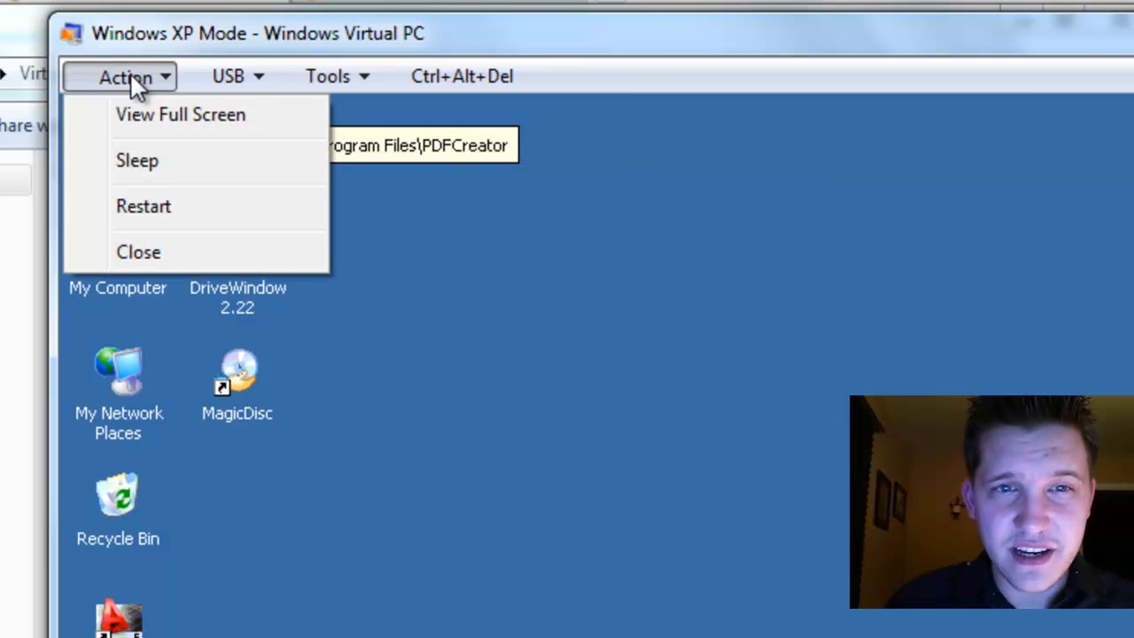
mouse_move(151, 190)
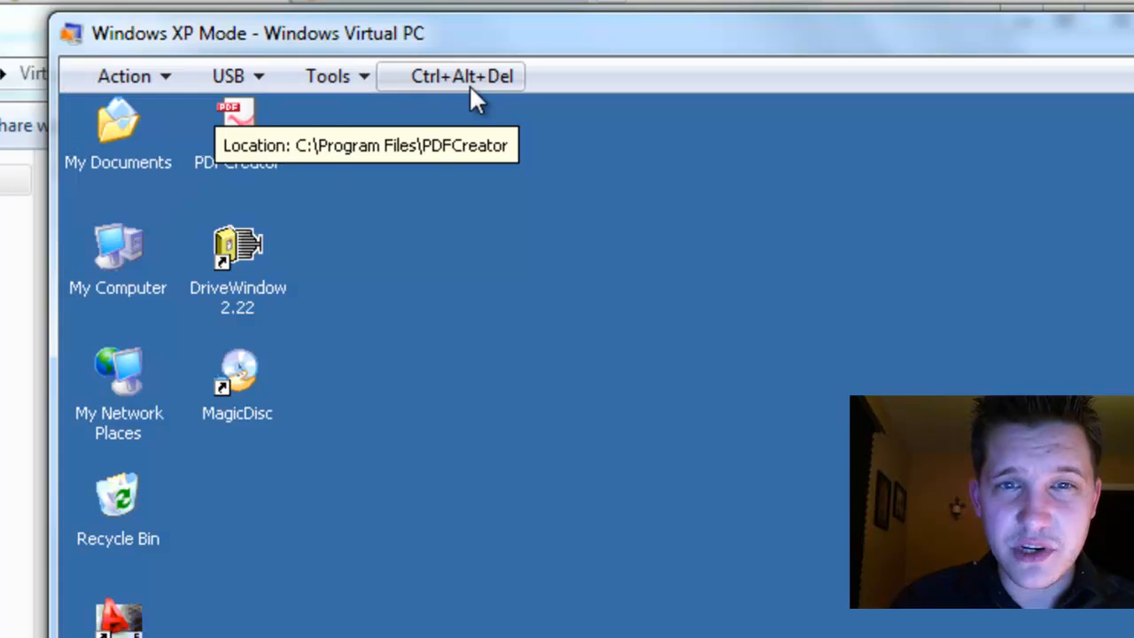
left_click(452, 77)
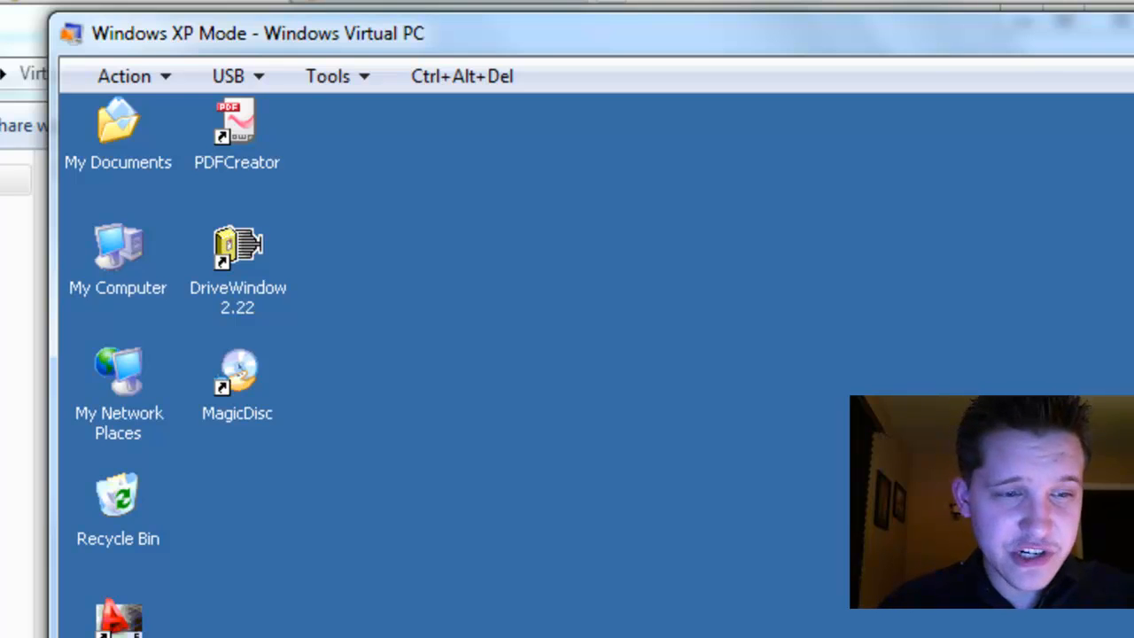
Search the Start menu for 'auto' to show AutoCAD 2012 XP Mode entries.
type("auto")
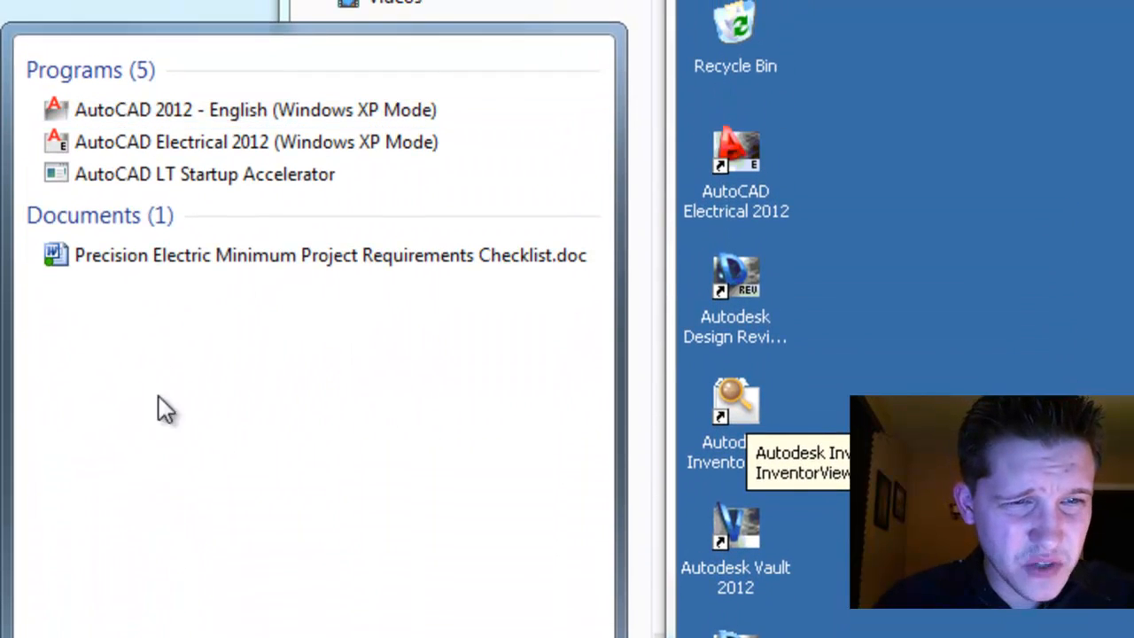
mouse_move(157, 128)
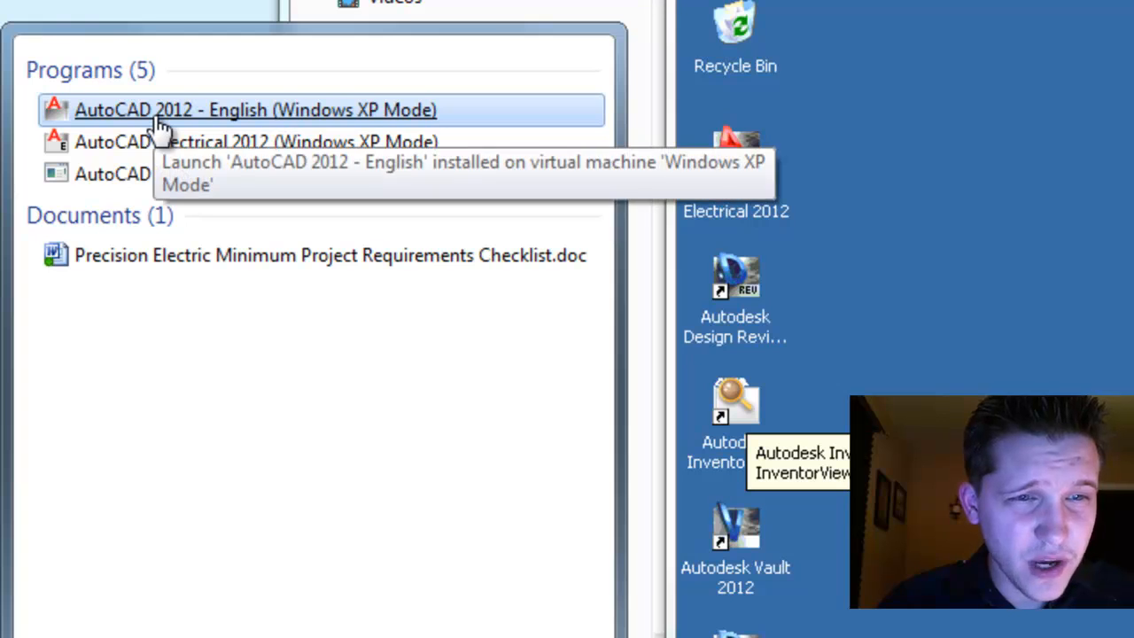